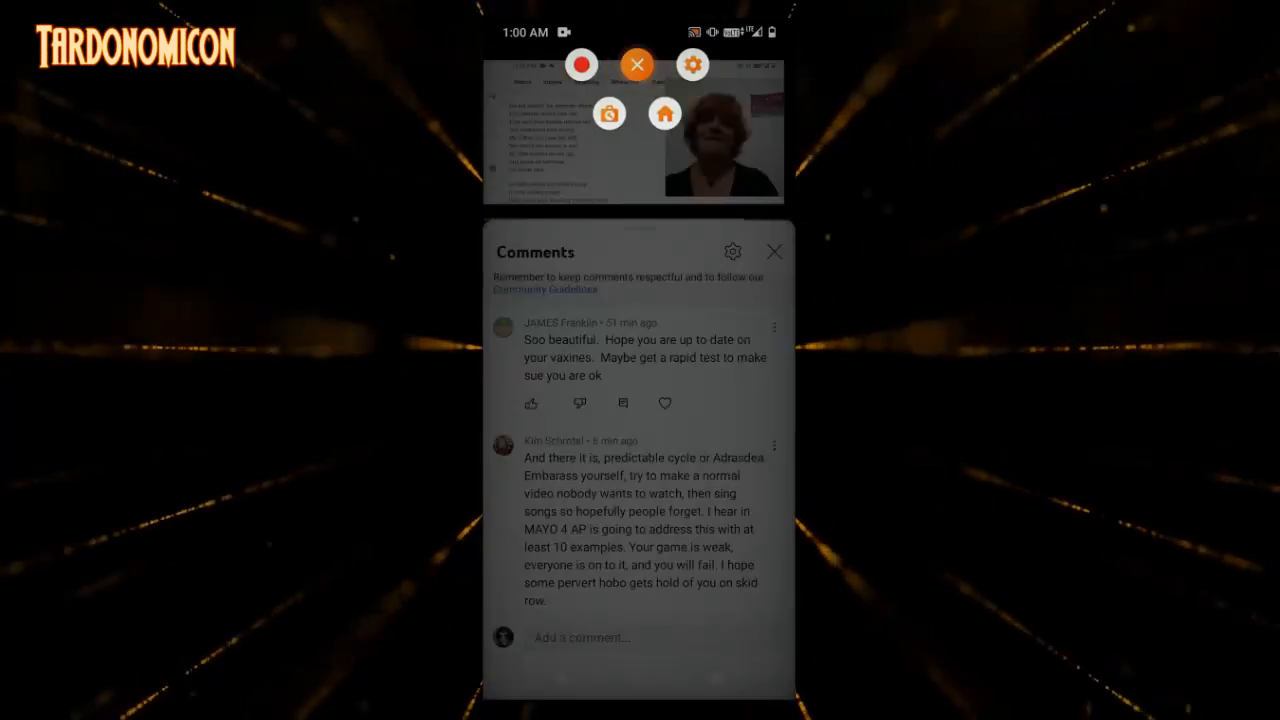
click(637, 64)
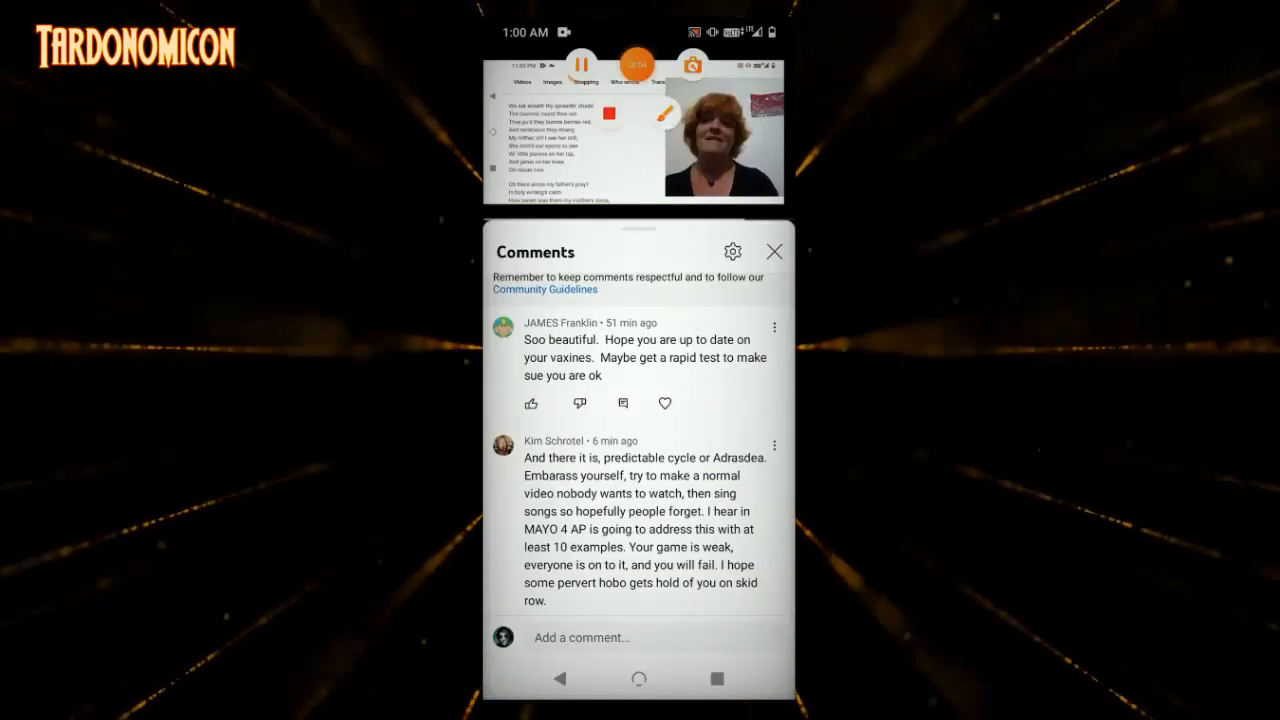